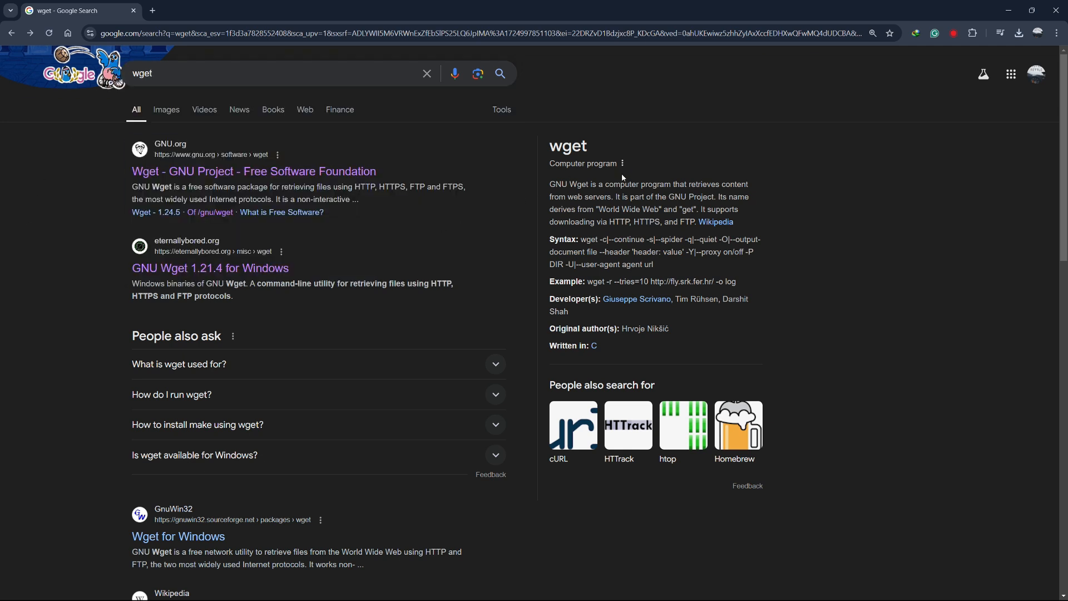
Launch cmd from the Run box and confirm 'wget' is not recognized
{"action": "left_click_drag", "start_coordinate": [688, 184], "coordinate": [611, 197]}
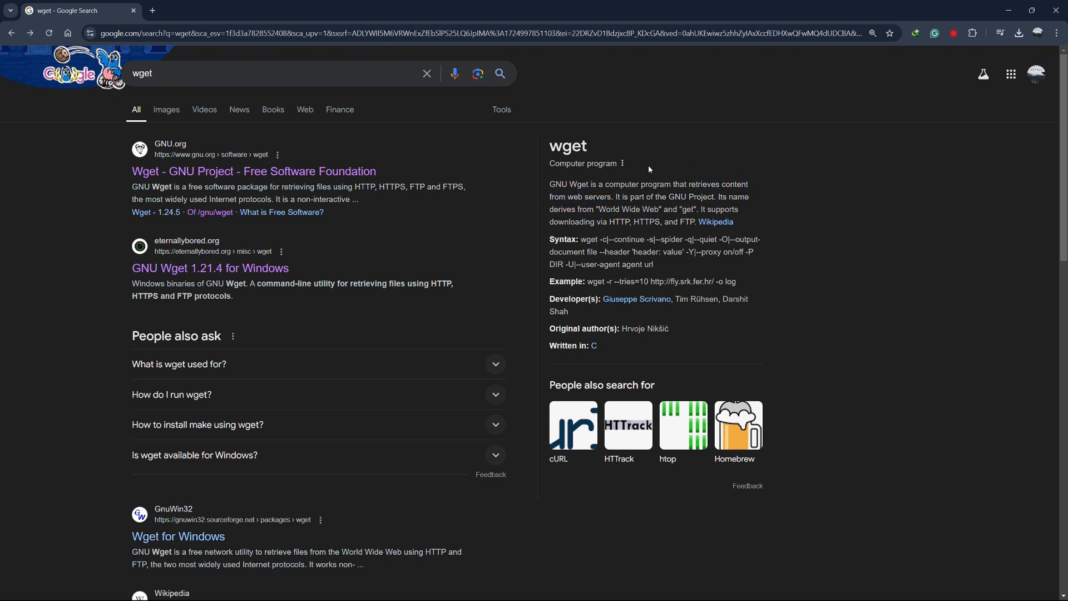
{"action": "mouse_move", "coordinate": [370, 245]}
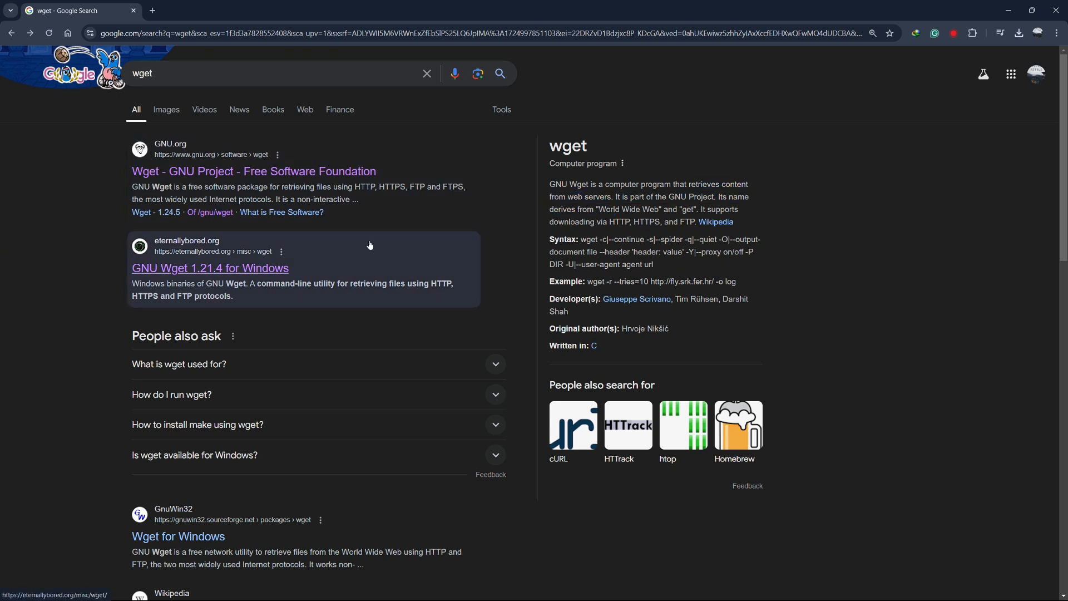
{"action": "mouse_move", "coordinate": [66, 343]}
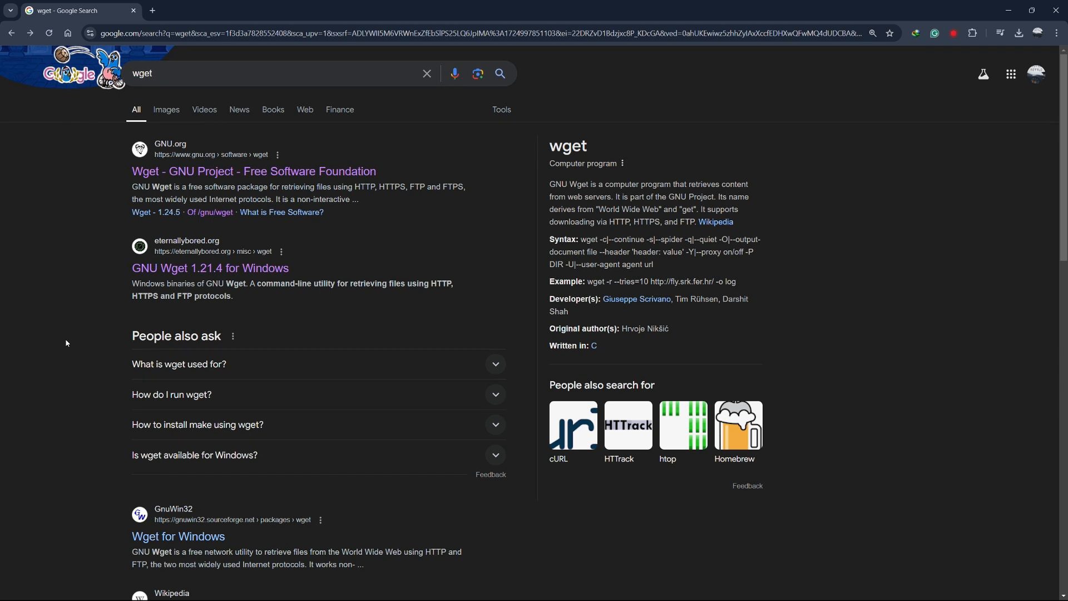
{"action": "key", "text": "Win+R"}
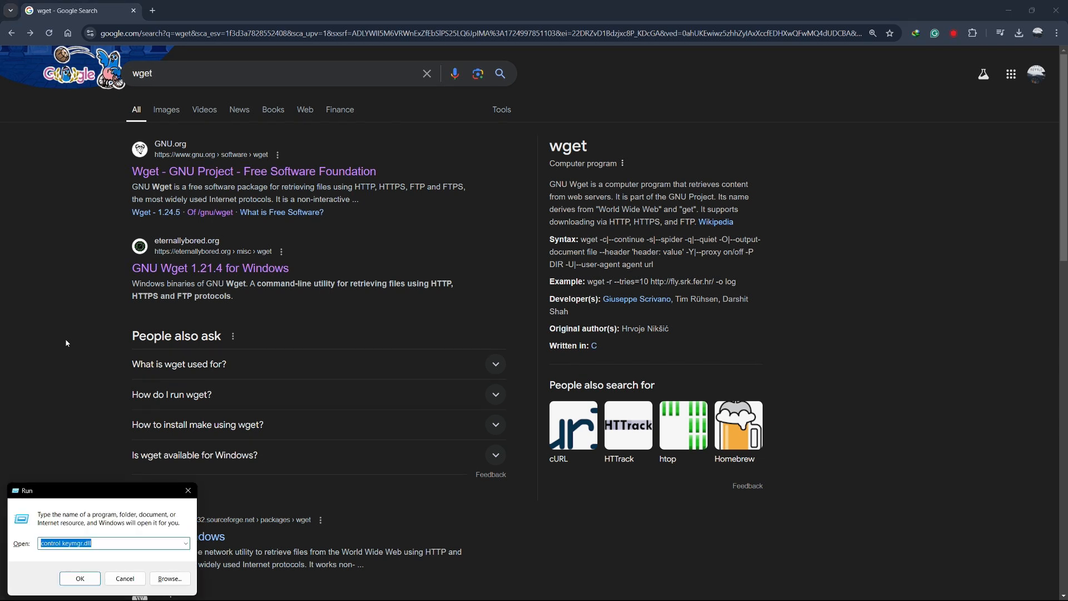
{"action": "type", "text": "cmd"}
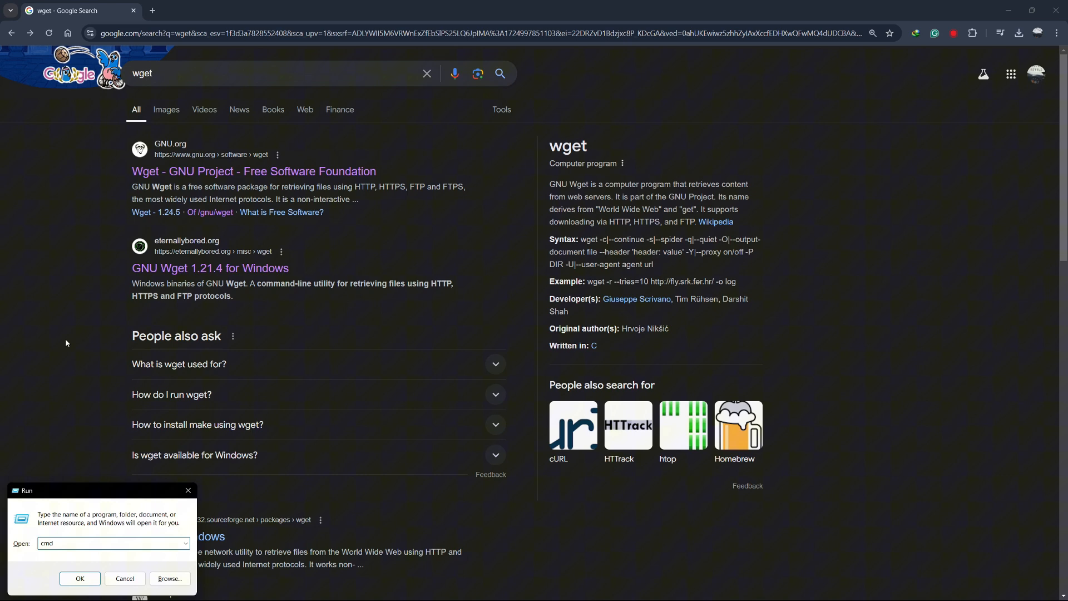
{"action": "left_click", "coordinate": [79, 578]}
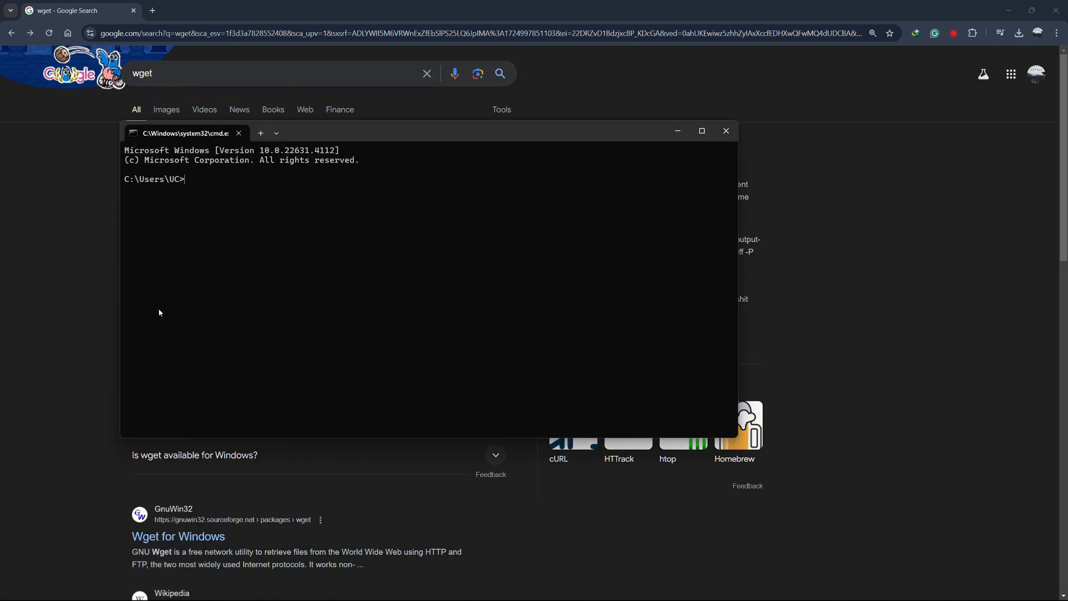
{"action": "type", "text": "wget"}
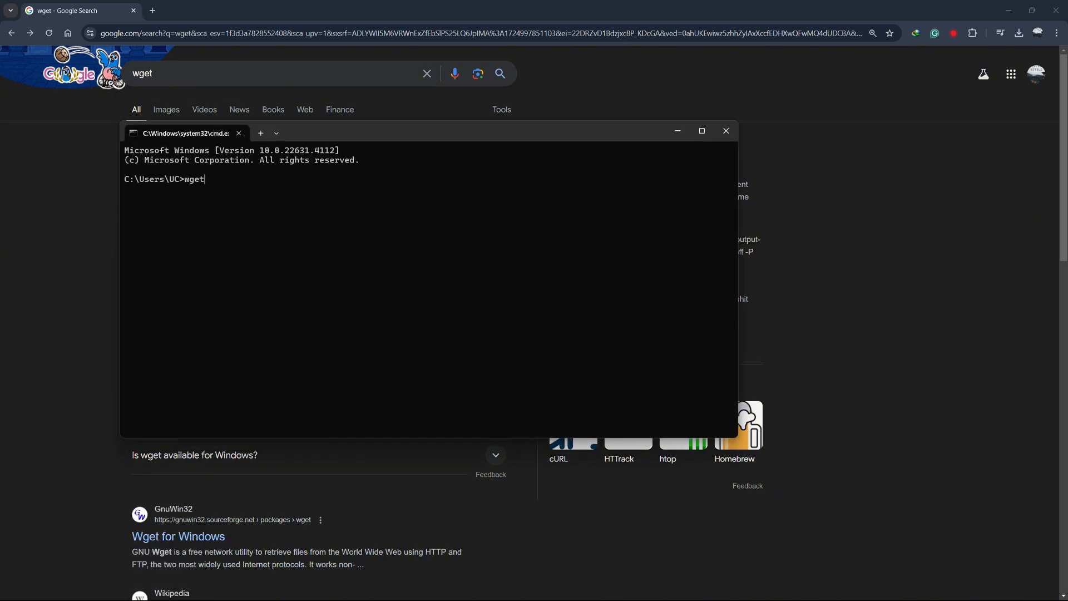
{"action": "key", "text": "Enter"}
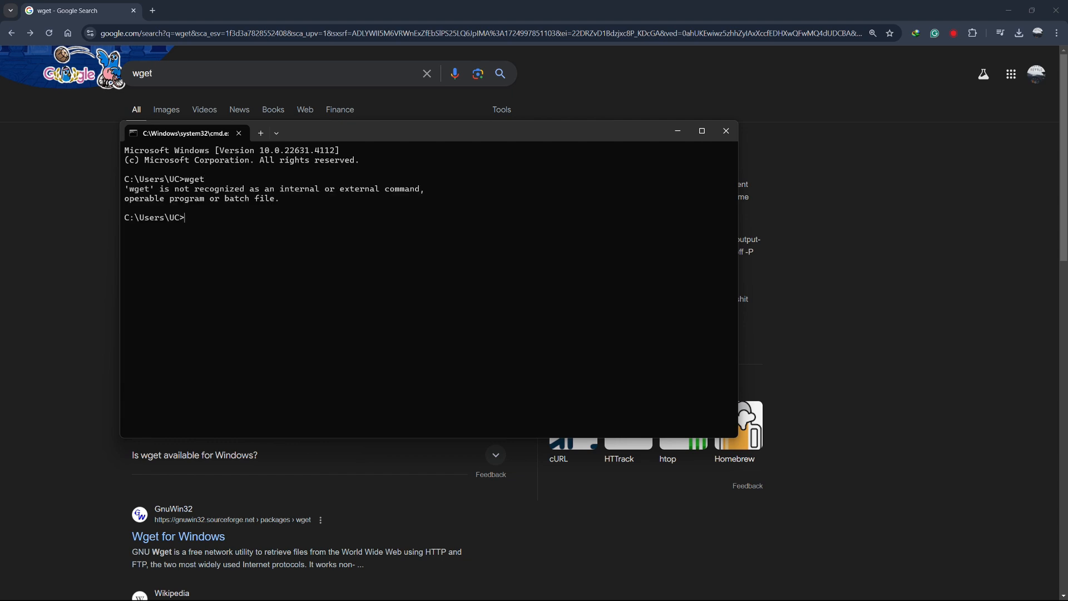
{"action": "mouse_move", "coordinate": [154, 239]}
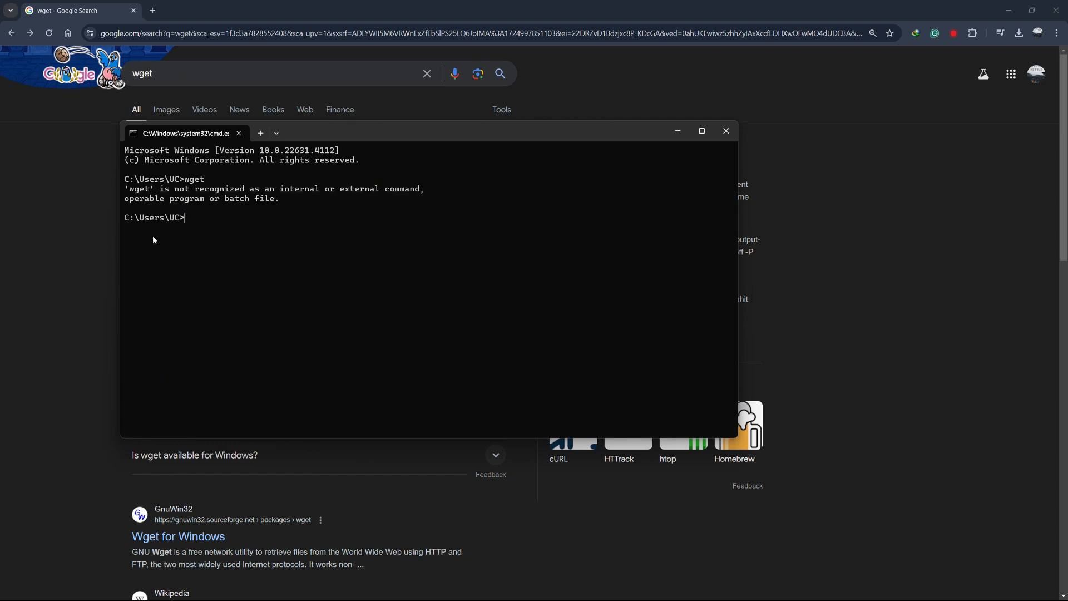
{"action": "double_click", "coordinate": [139, 189]}
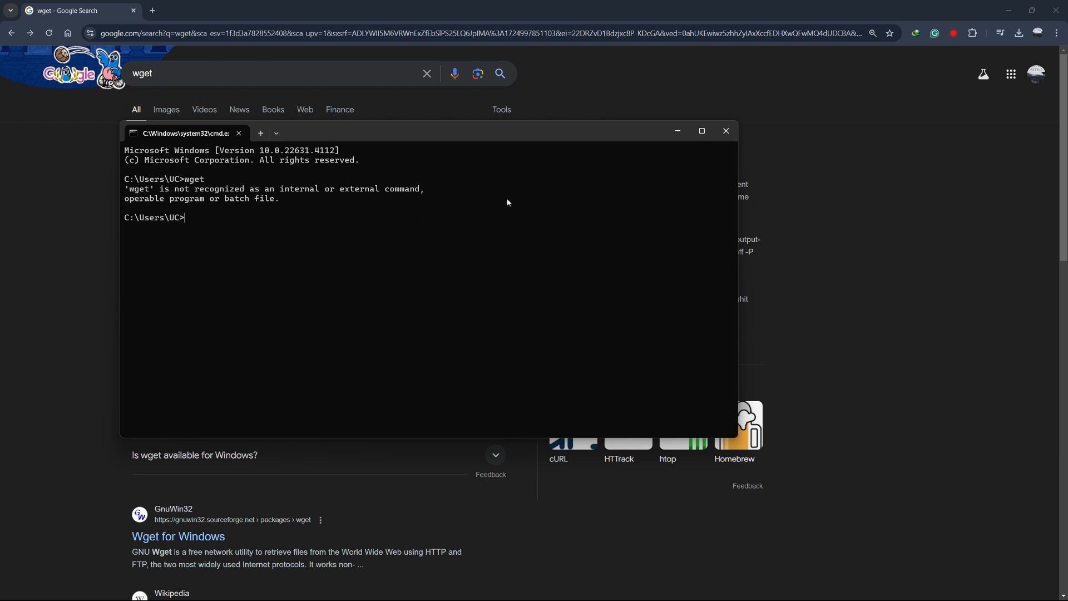
Download the x64 wget.exe 1.21.4 from eternallybored.org and show its Programs folder
{"action": "left_click", "coordinate": [726, 130]}
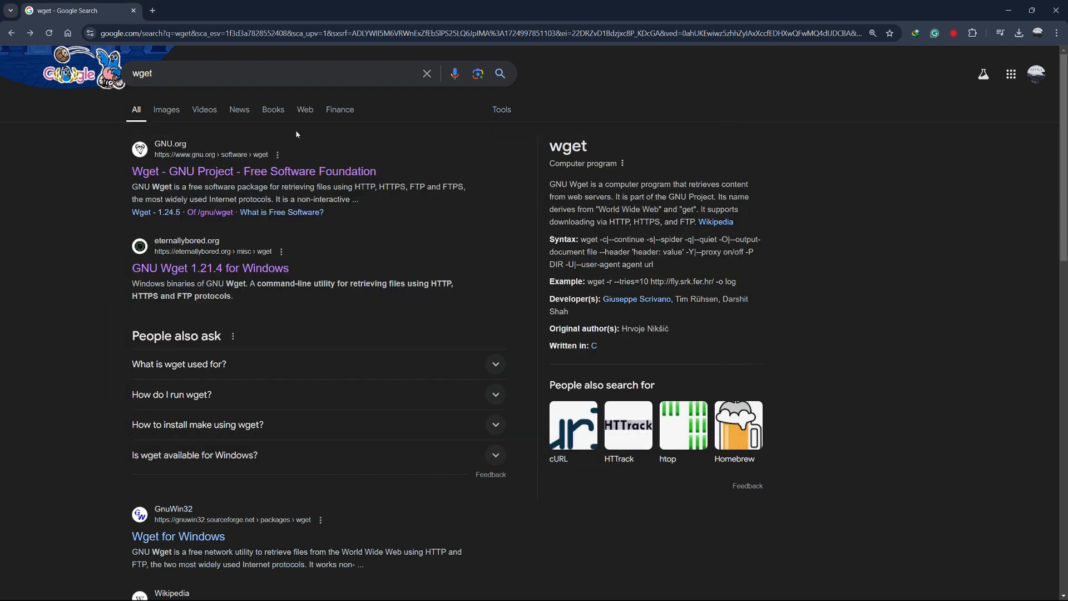
{"action": "mouse_move", "coordinate": [270, 274]}
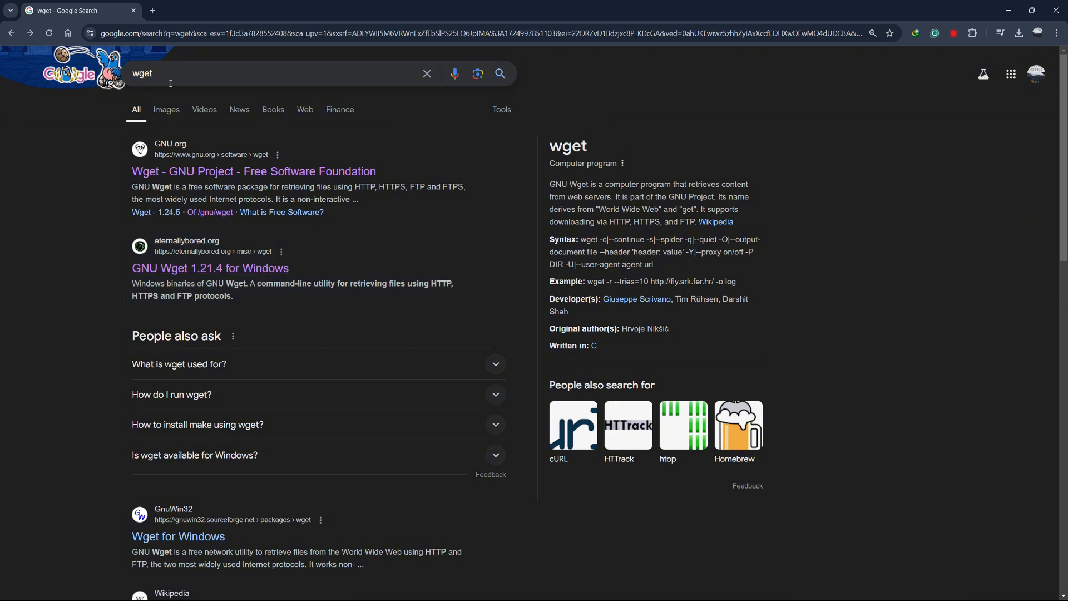
{"action": "mouse_move", "coordinate": [221, 267]}
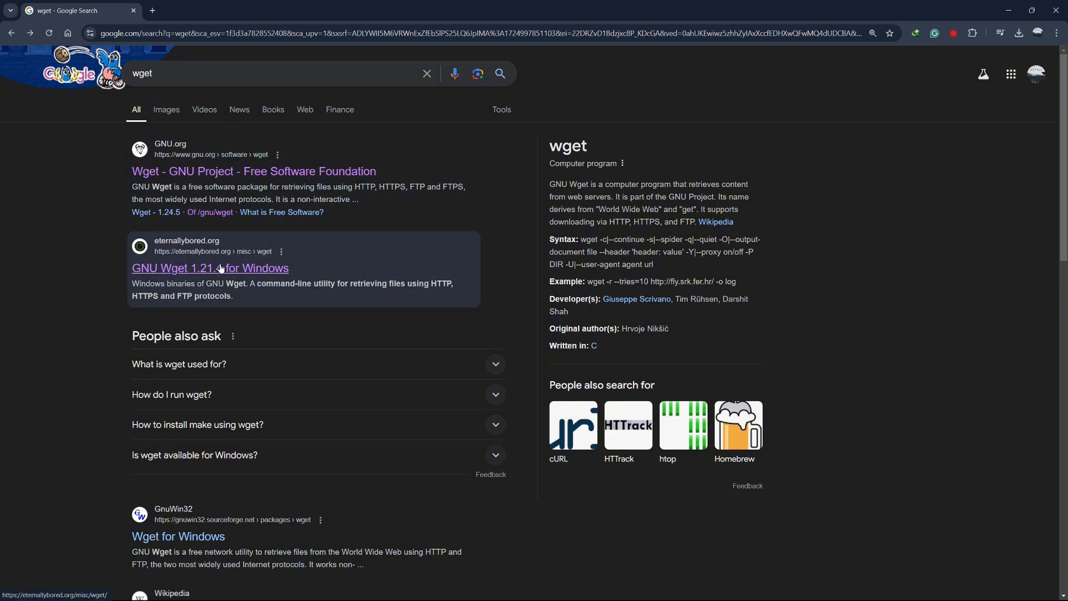
{"action": "left_click", "coordinate": [210, 268]}
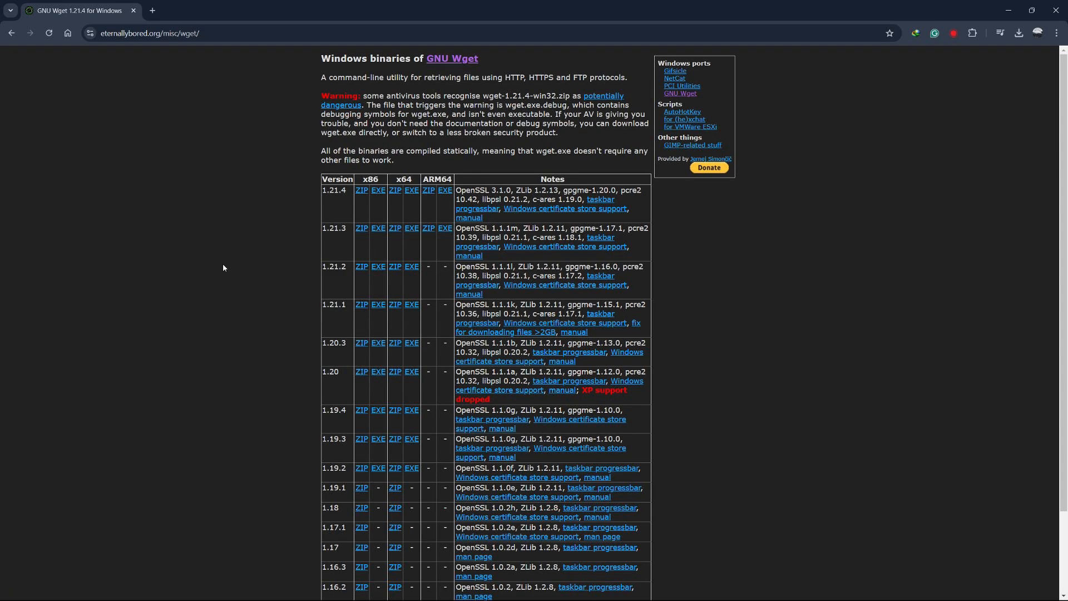
{"action": "left_click", "coordinate": [411, 228]}
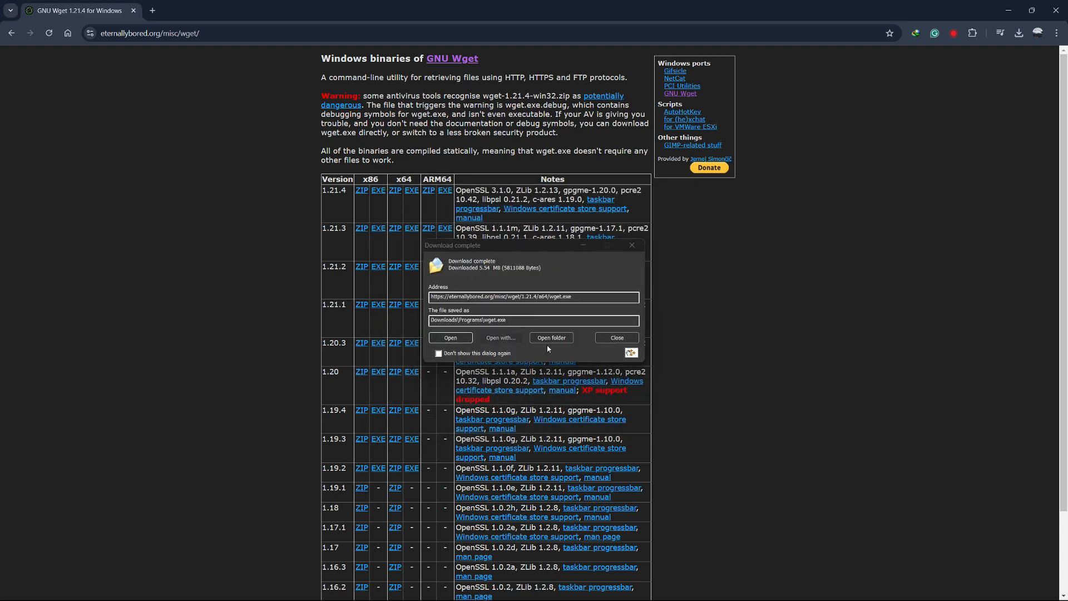
{"action": "left_click", "coordinate": [551, 337]}
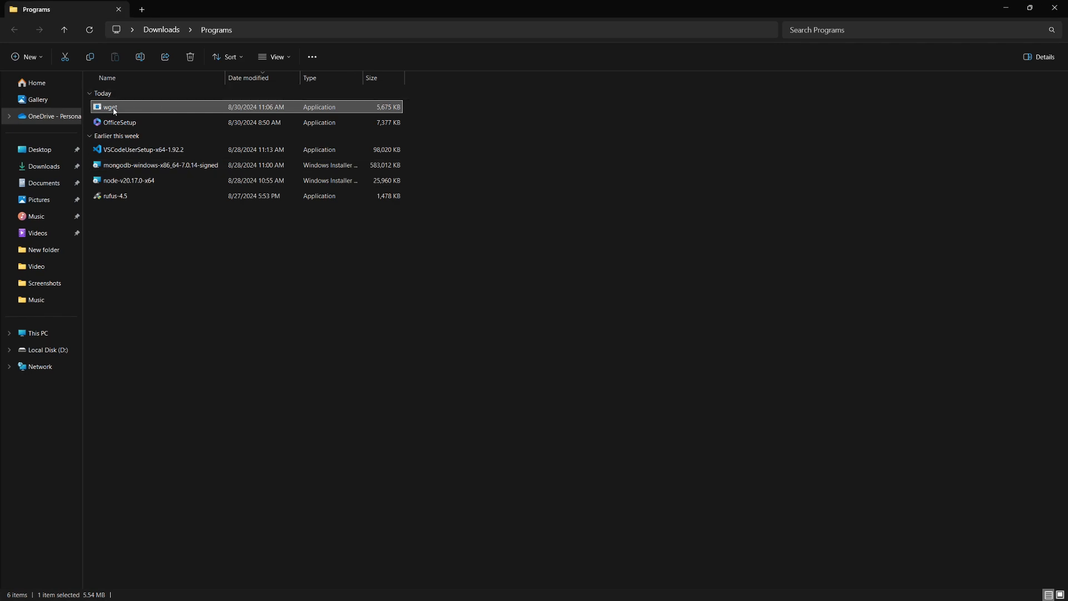
{"action": "mouse_move", "coordinate": [139, 21]}
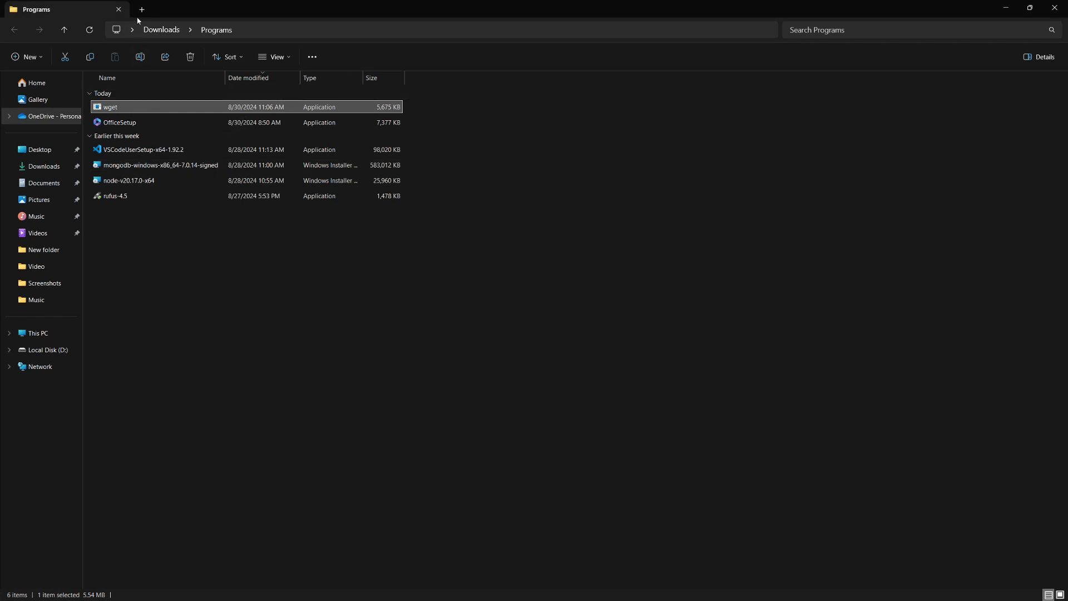
Open a new Explorer tab at This PC > Local Disk (C:) > Windows > System32
{"action": "left_click", "coordinate": [158, 10]}
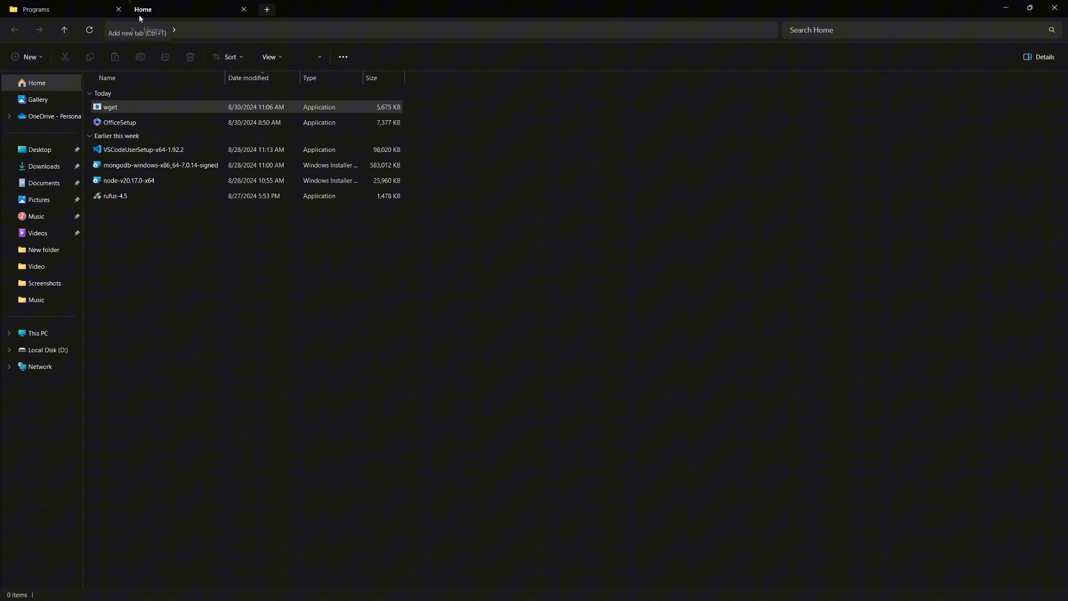
{"action": "left_click", "coordinate": [34, 333]}
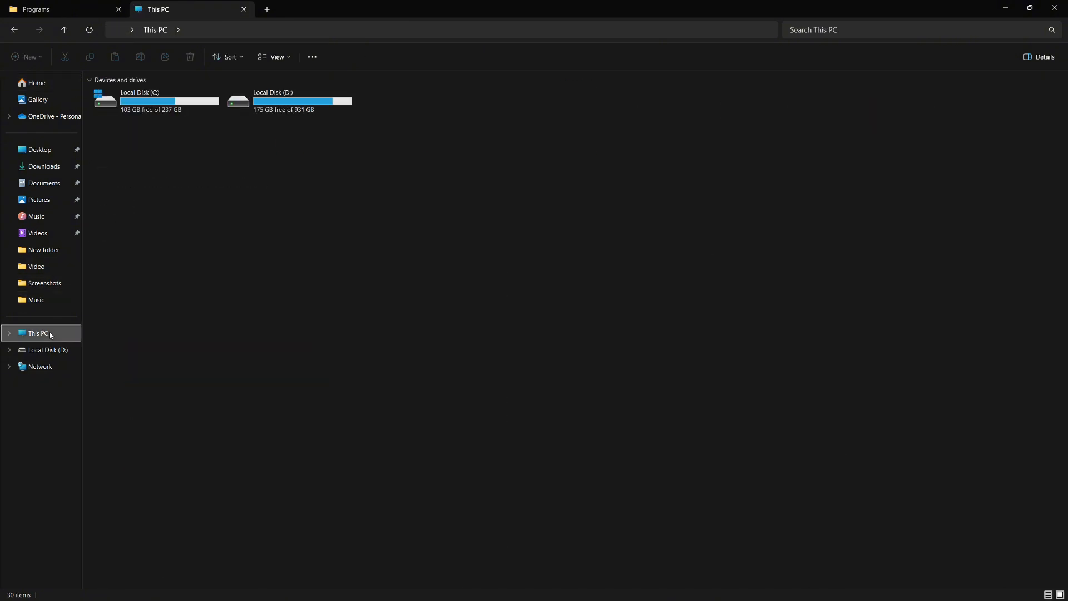
{"action": "double_click", "coordinate": [139, 101]}
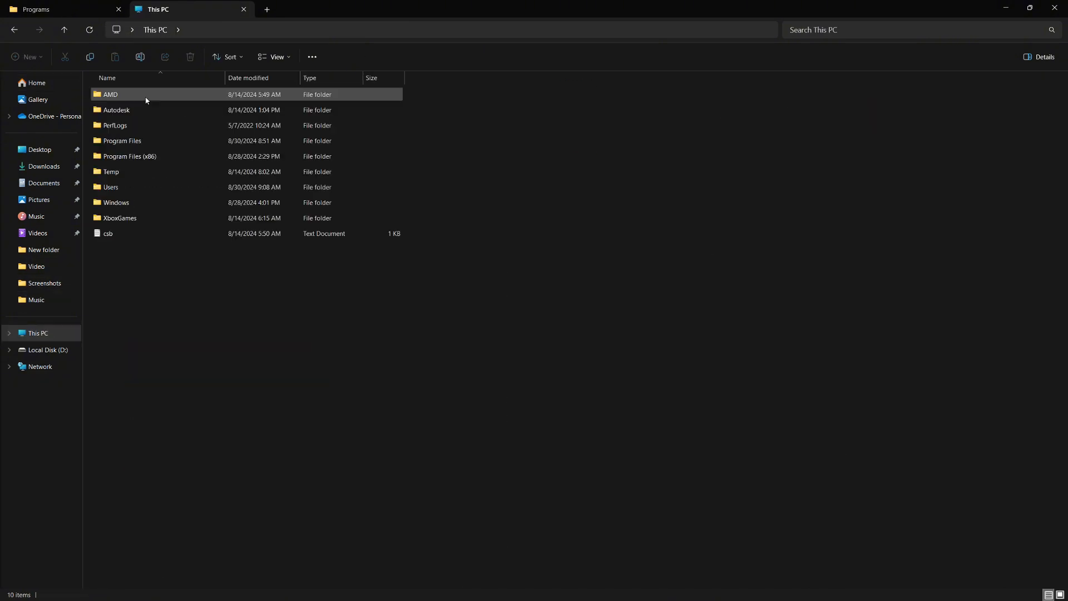
{"action": "double_click", "coordinate": [111, 94]}
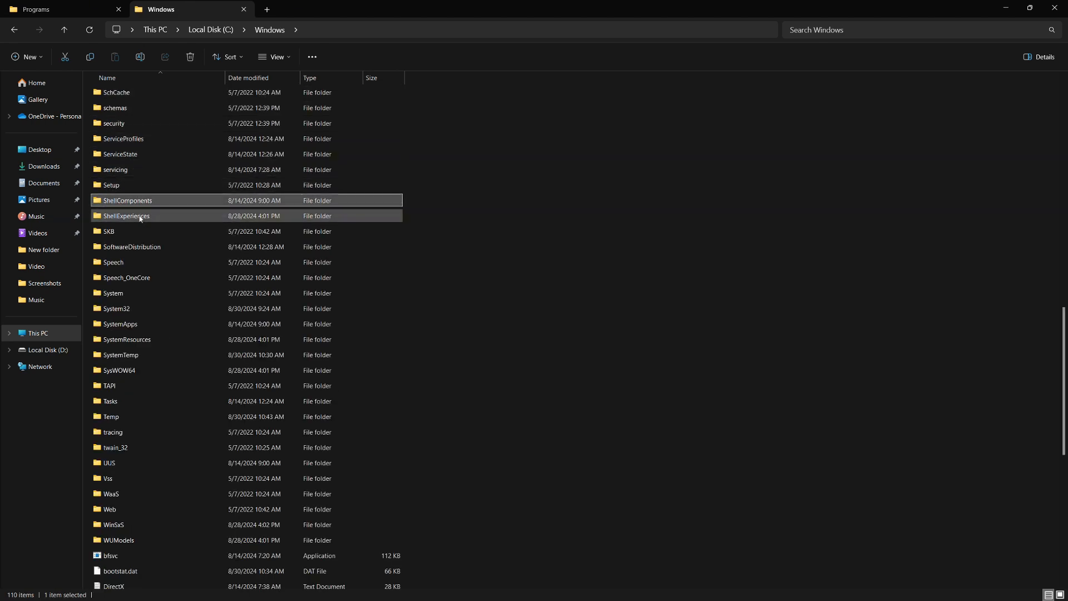
{"action": "left_click", "coordinate": [117, 308]}
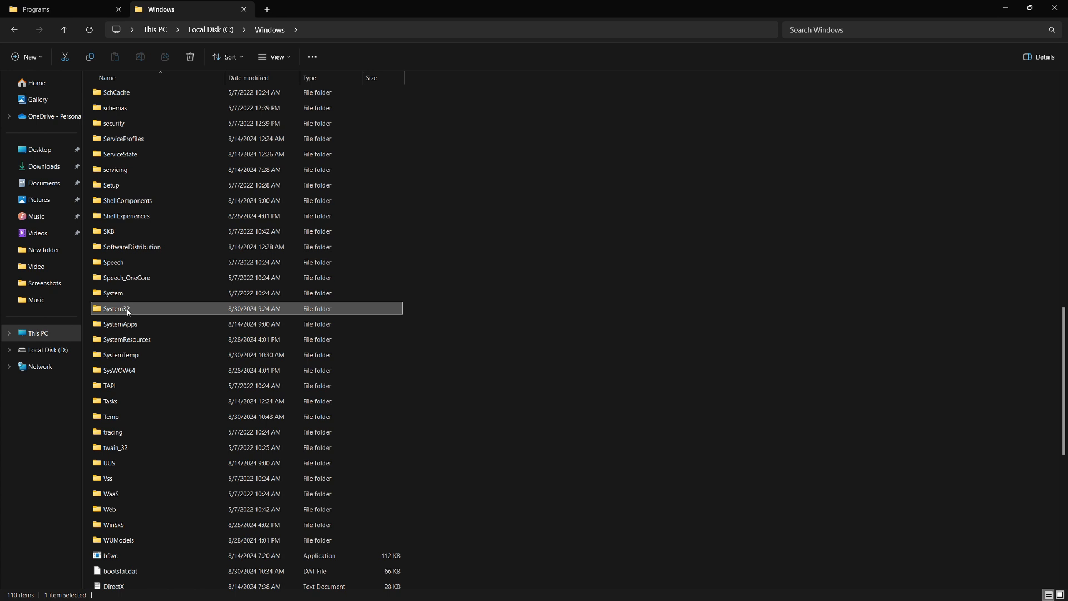
{"action": "double_click", "coordinate": [117, 308]}
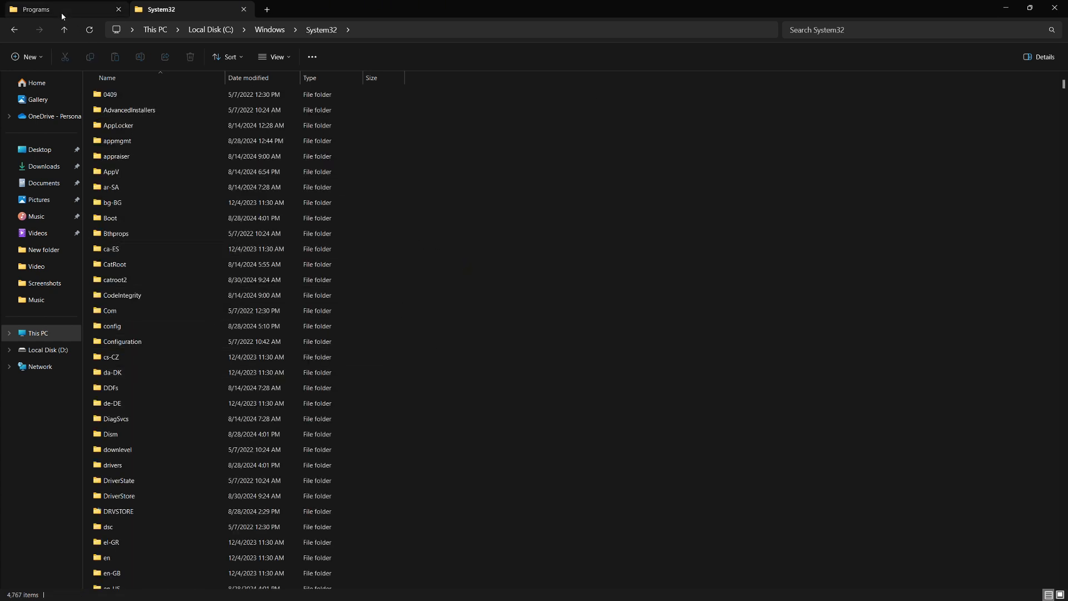
Copy wget.exe from Programs into System32, granting administrator permission
{"action": "left_click", "coordinate": [50, 8]}
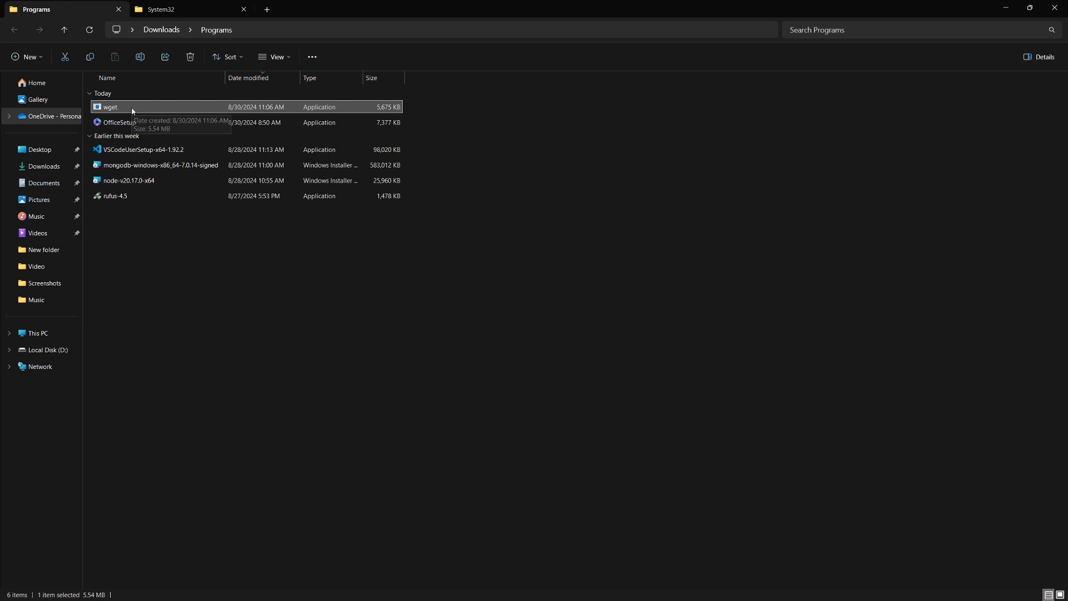
{"action": "right_click", "coordinate": [117, 106]}
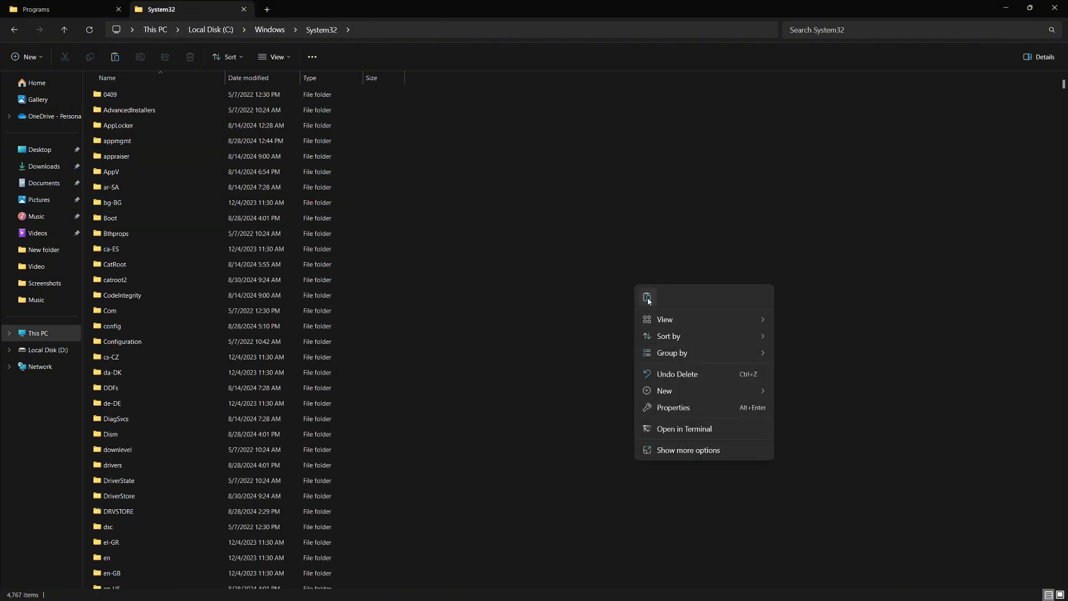
{"action": "left_click", "coordinate": [647, 297]}
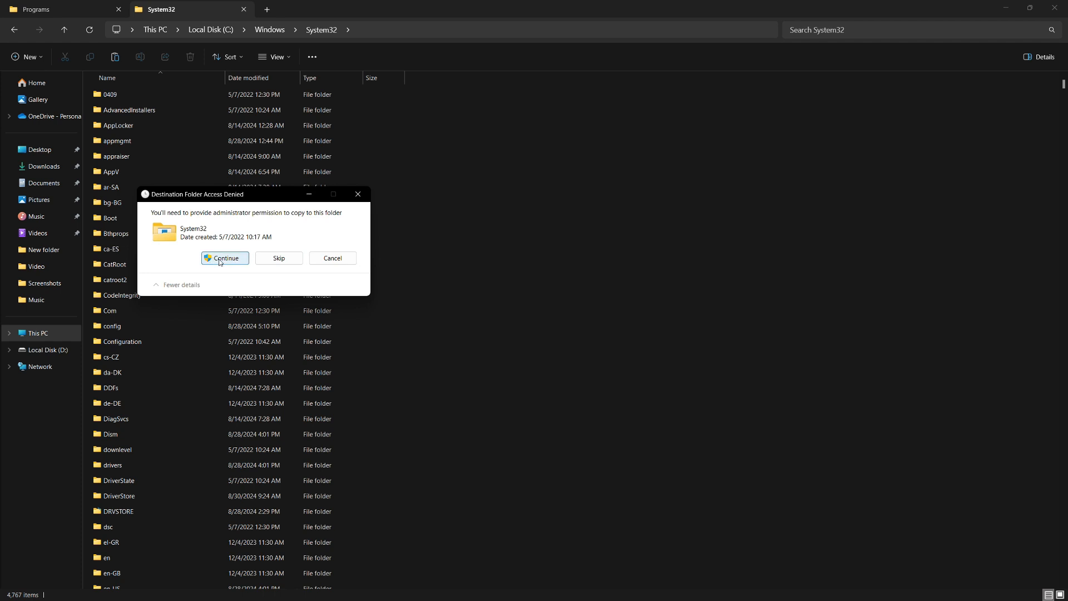
{"action": "left_click", "coordinate": [224, 258]}
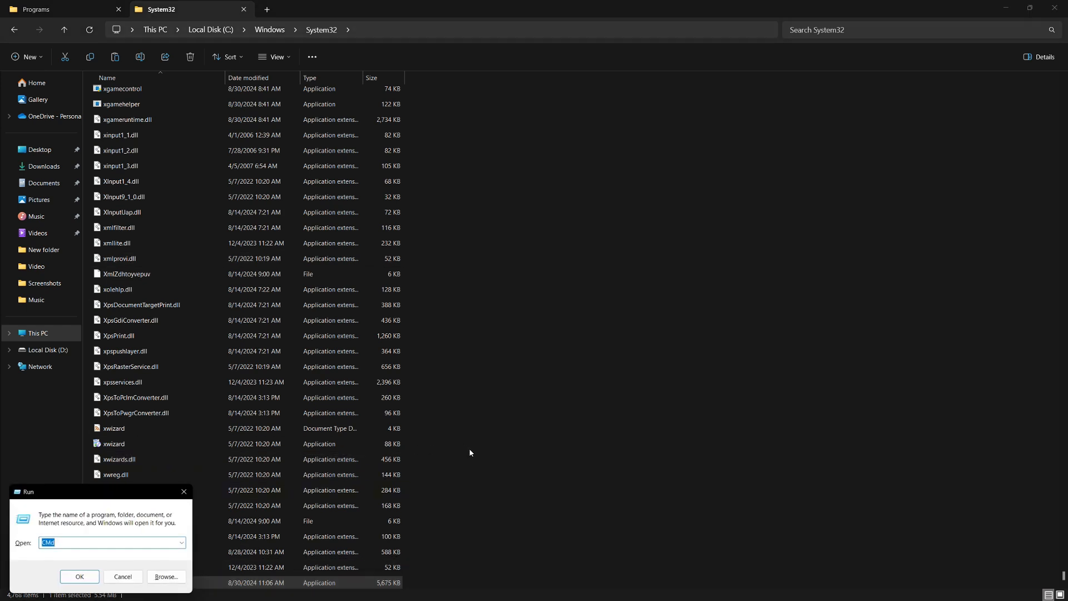
Launch a new Command Prompt and type a winget version command
{"action": "left_click", "coordinate": [79, 576]}
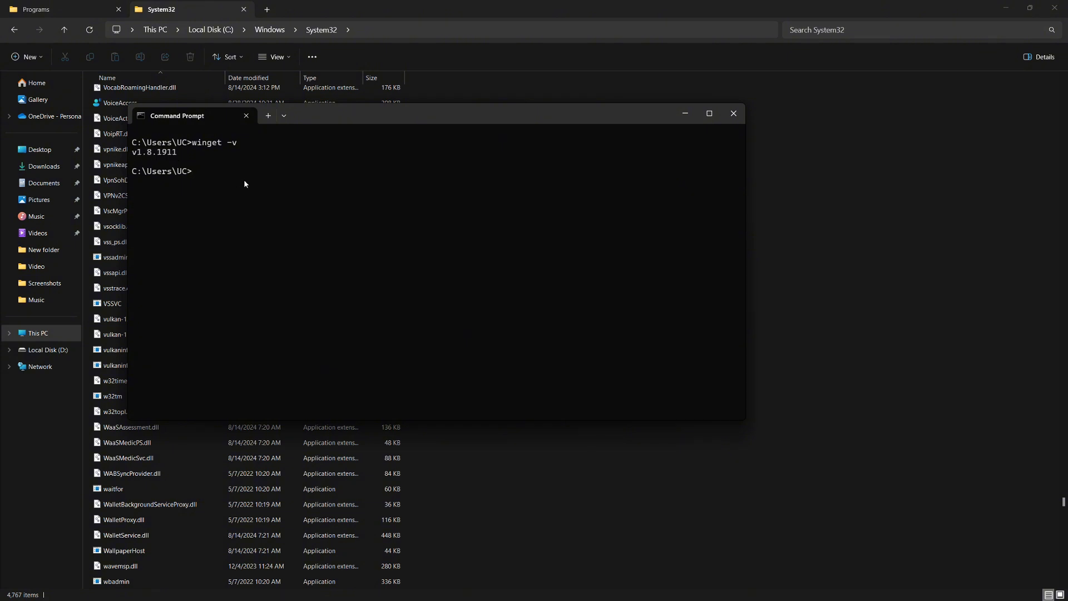
{"action": "type", "text": "winget --"}
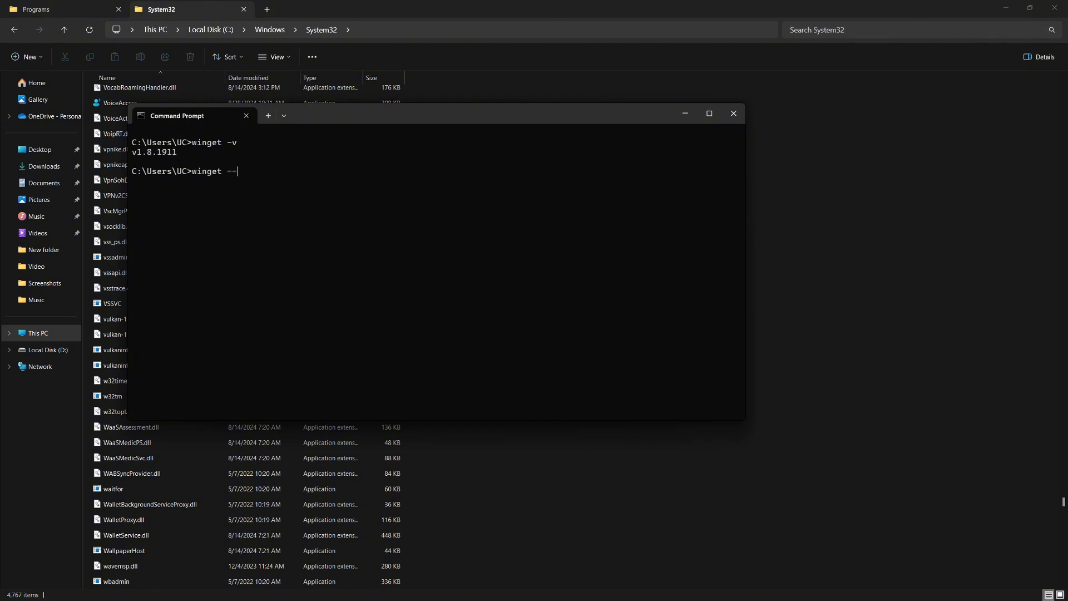